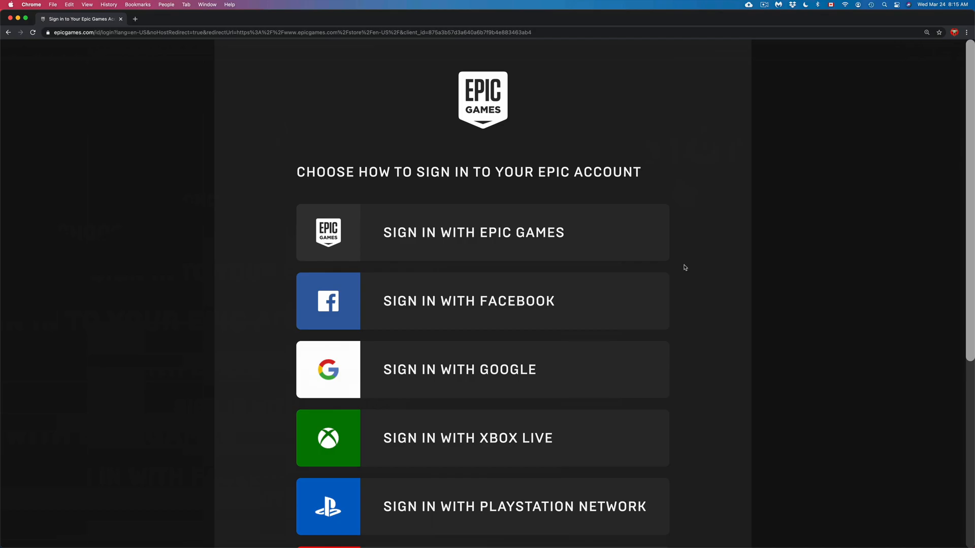
Step: Choose 'Sign in with Epic Games' from the list of sign-in methods
scroll("down", 3)
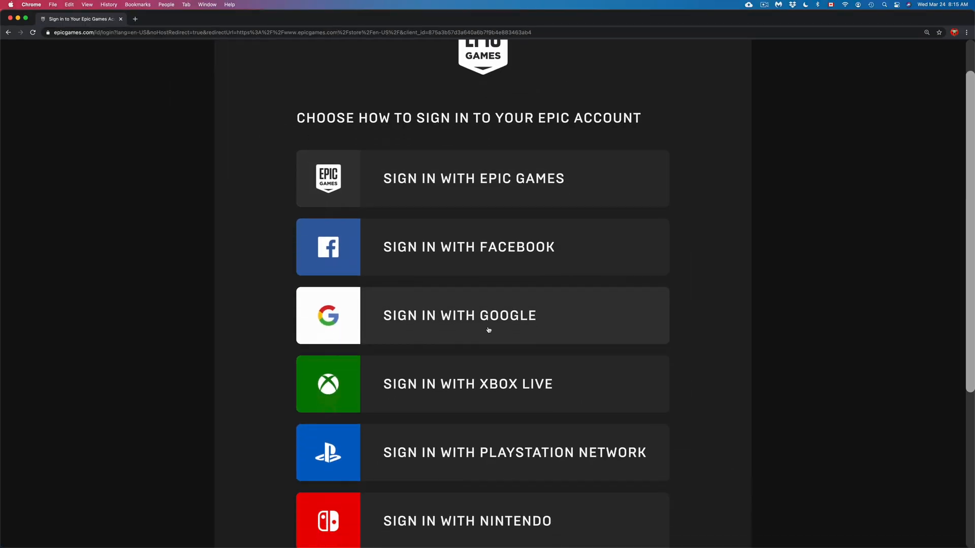
scroll("down", 3)
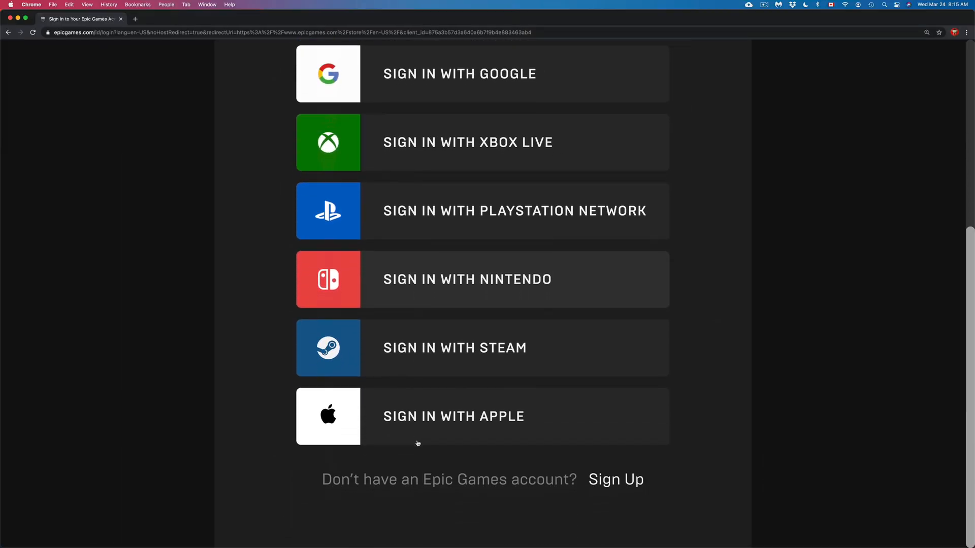
scroll("up", 3)
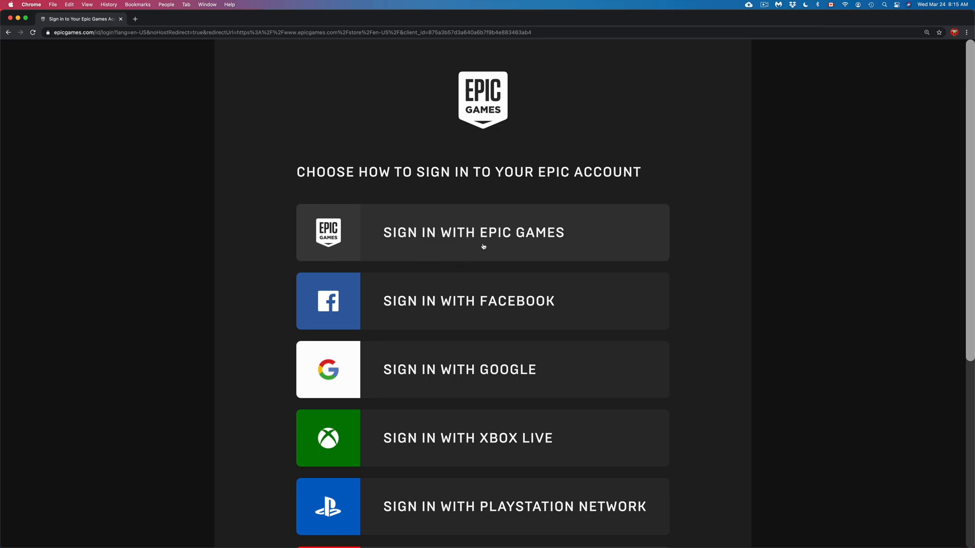
left_click(473, 232)
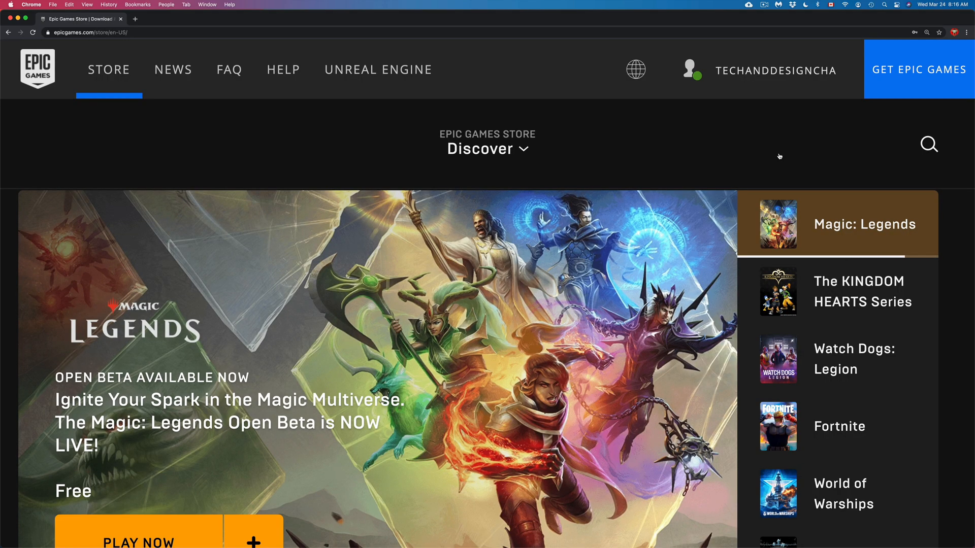
Step: Go from the store to the signed-in user's Account settings via the username dropdown
left_click(863, 291)
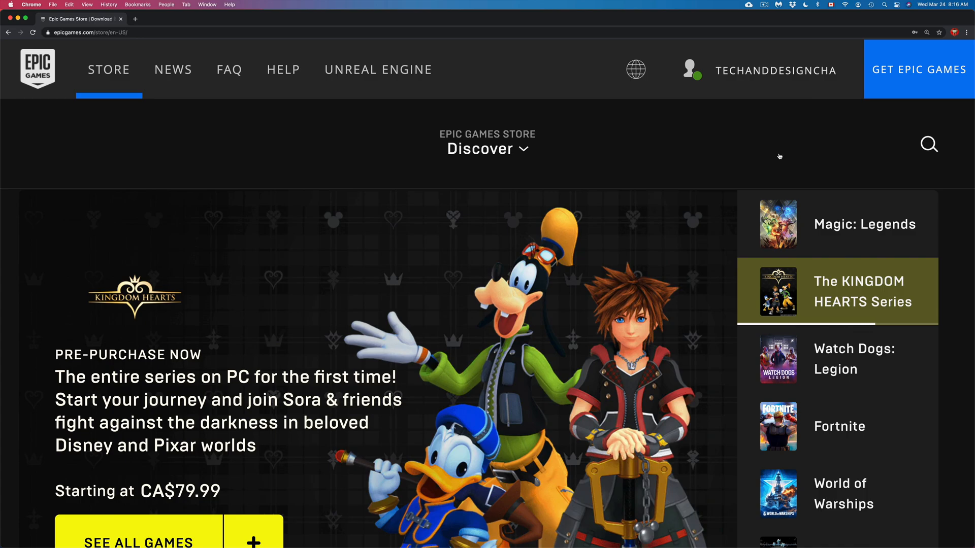
left_click(776, 70)
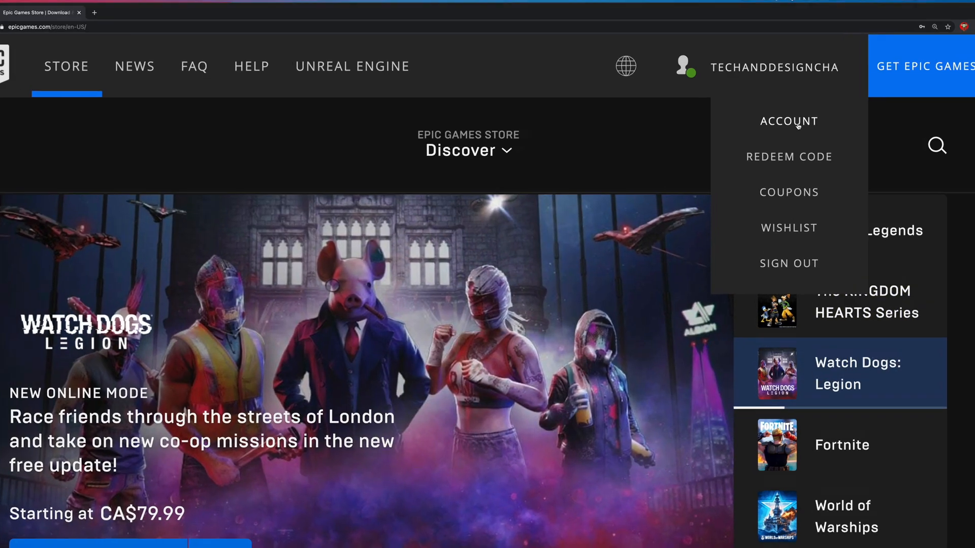
left_click(788, 122)
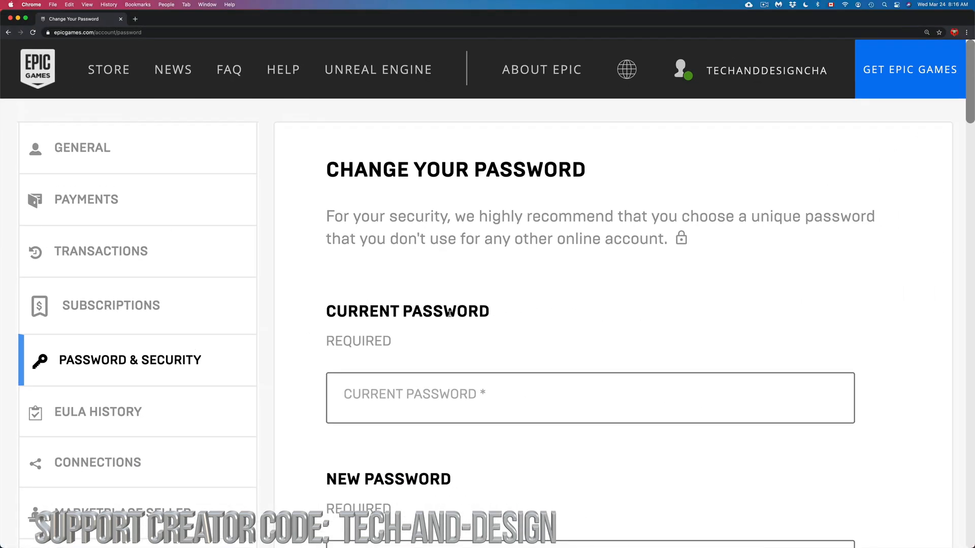
Step: Review the Two-Factor Authentication section with Authenticator App, SMS and Email toggles all off
scroll("down", 3)
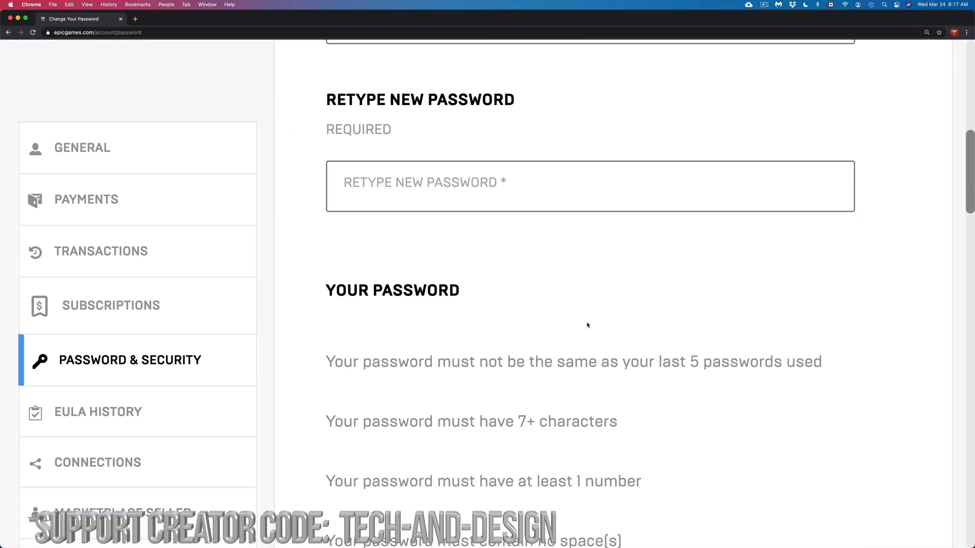
scroll("down", 3)
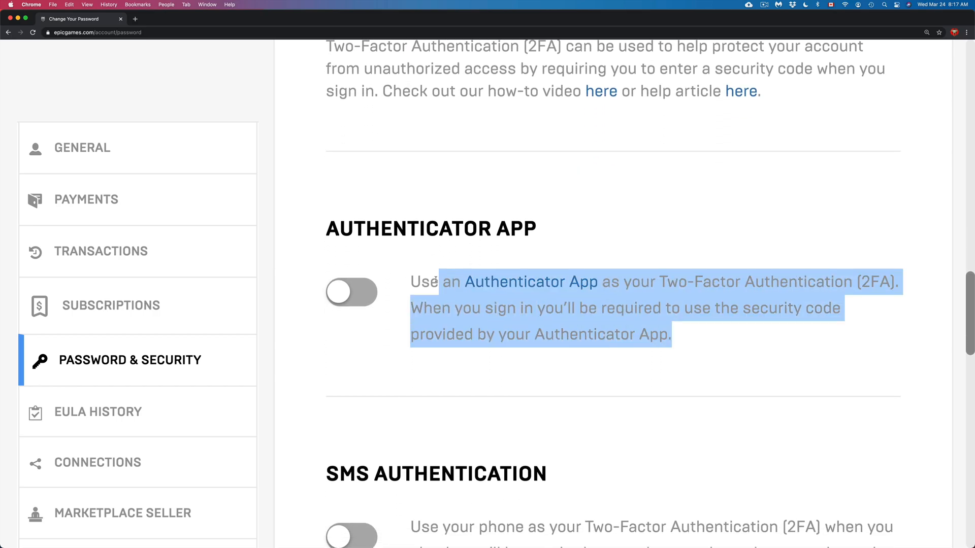
scroll("down", 3)
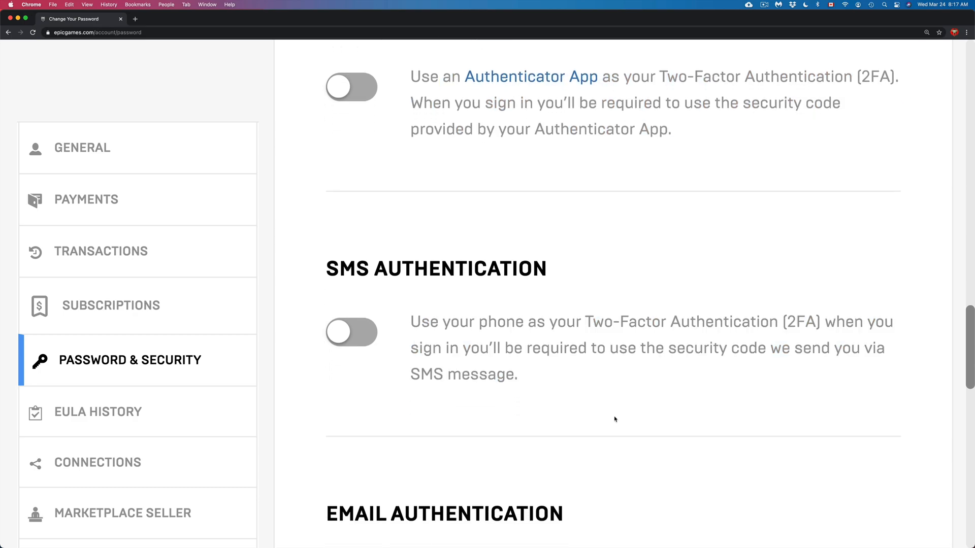
scroll("down", 3)
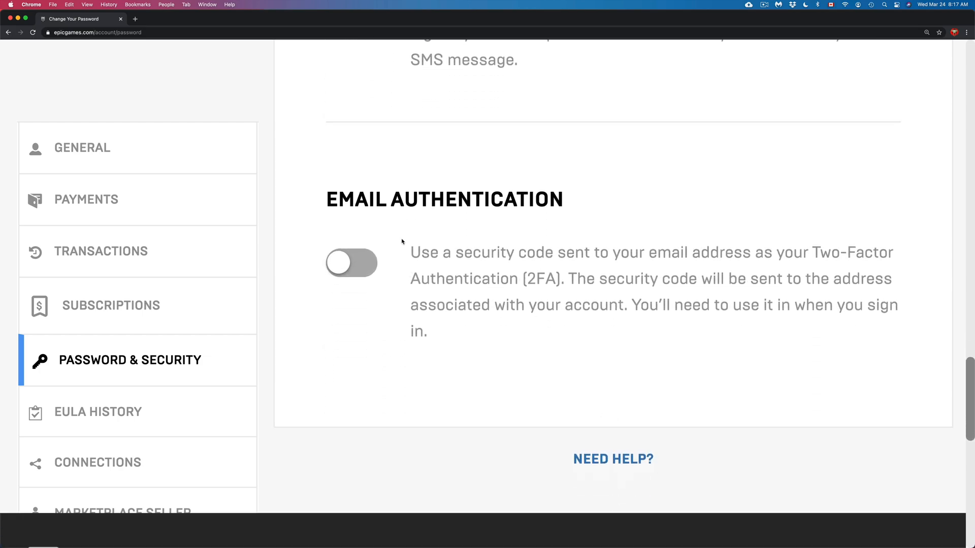
left_click_drag(411, 252, 541, 338)
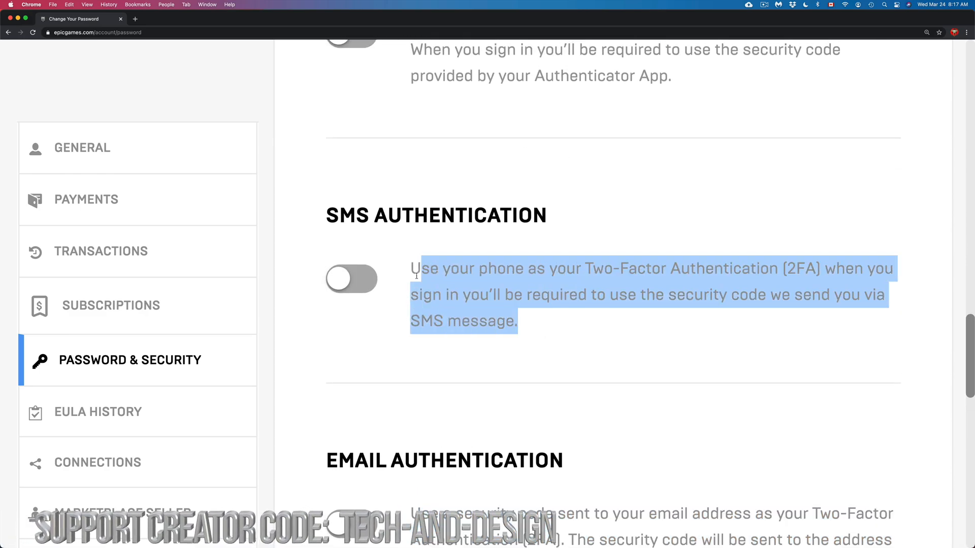
scroll("down", 3)
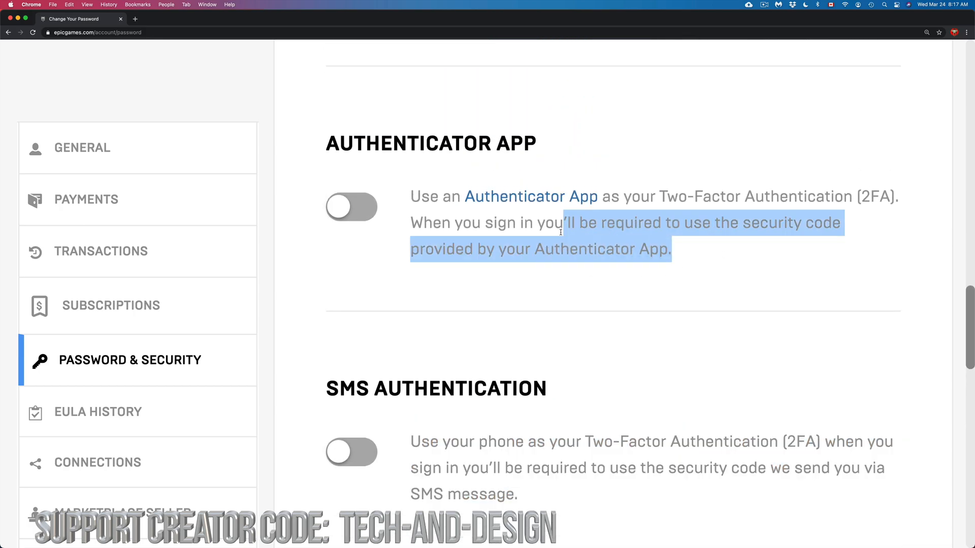
scroll("down", 3)
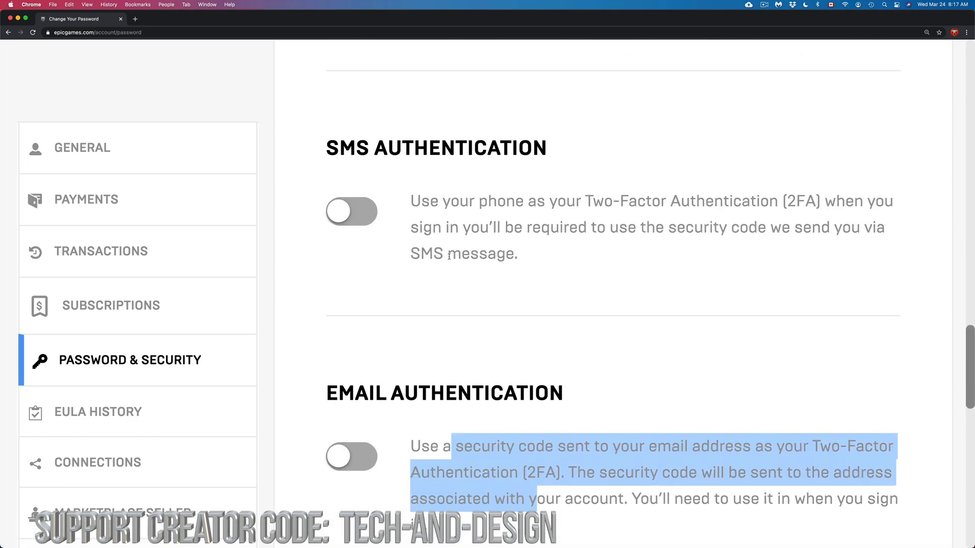
scroll("up", 3)
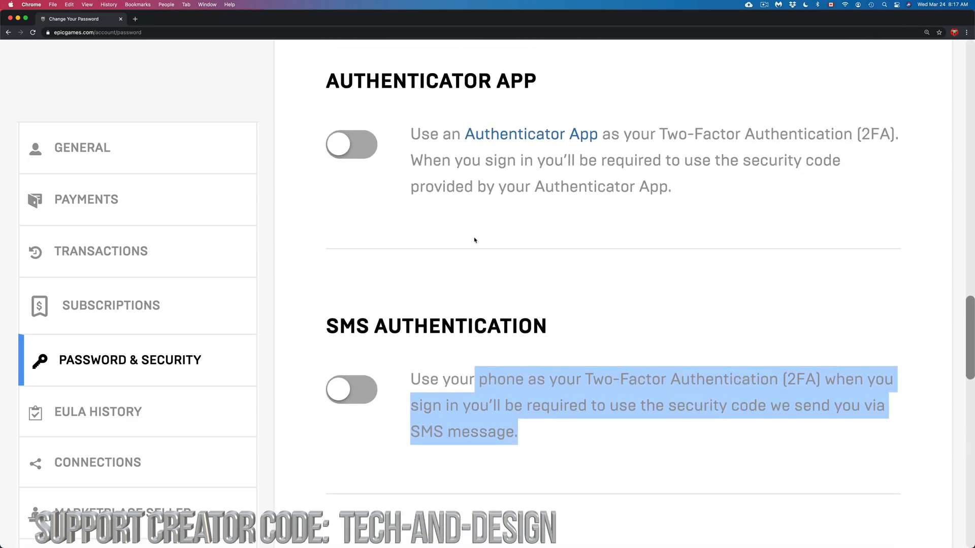
scroll("down", 3)
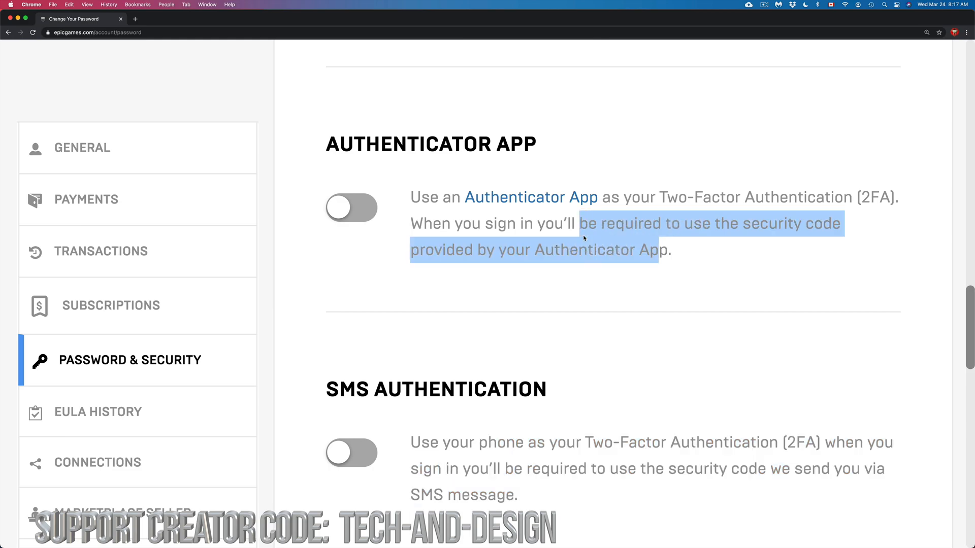
scroll("down", 3)
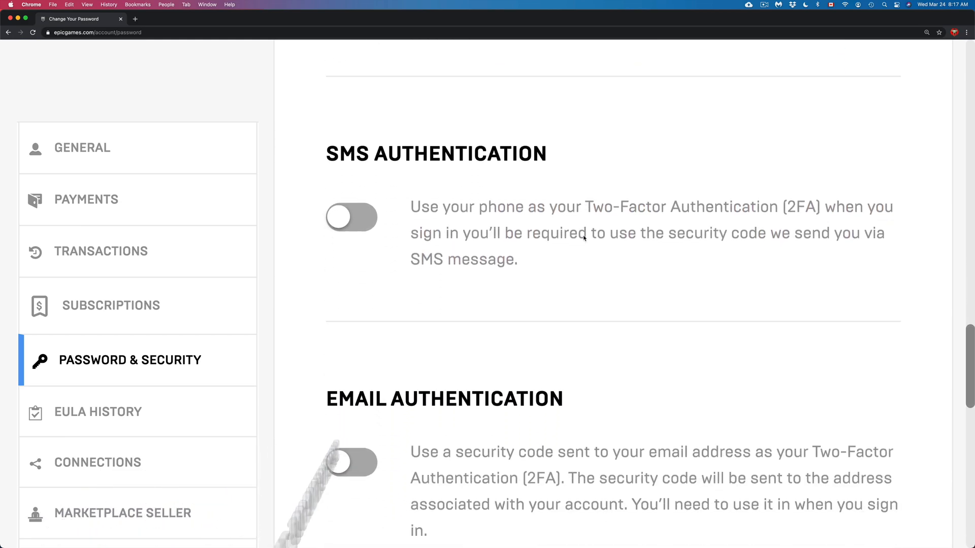
scroll("down", 3)
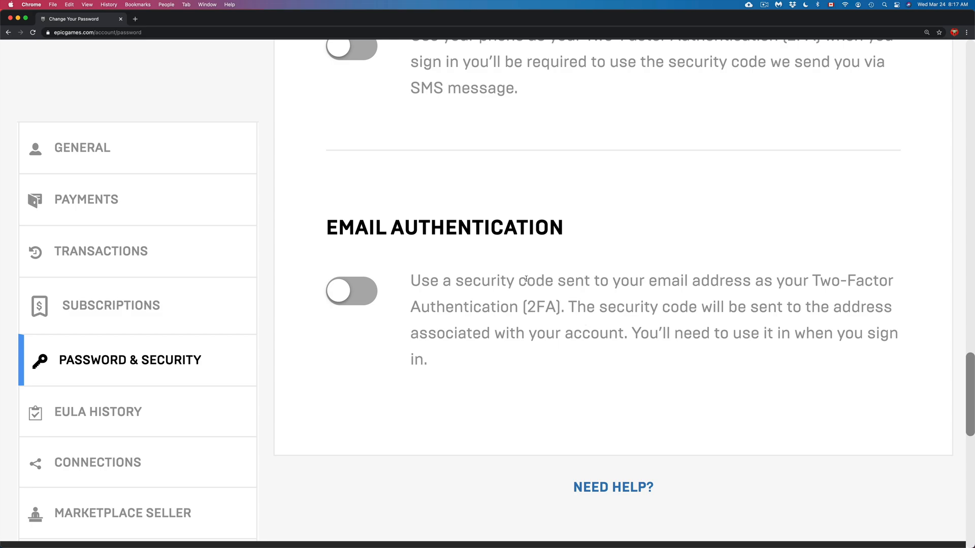
mouse_move(525, 299)
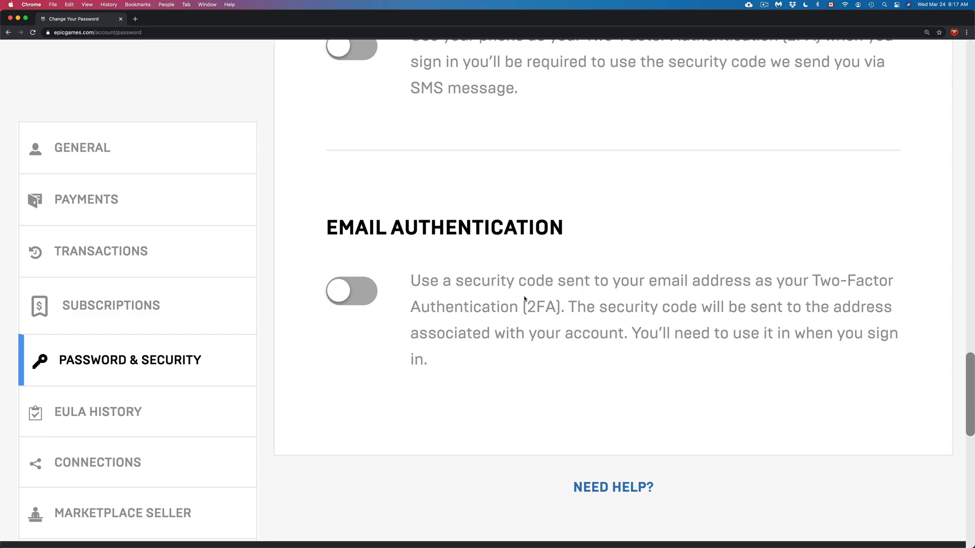
scroll("up", 3)
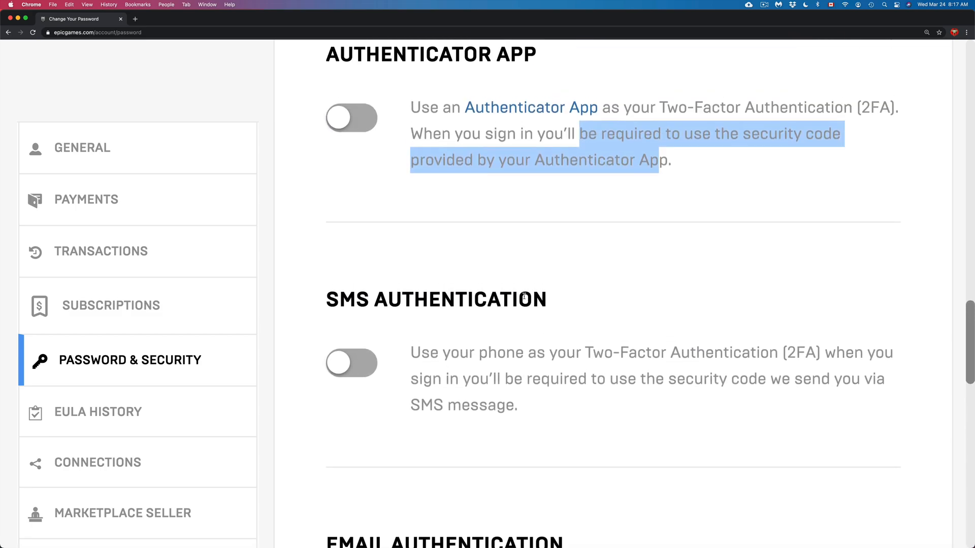
scroll("down", 3)
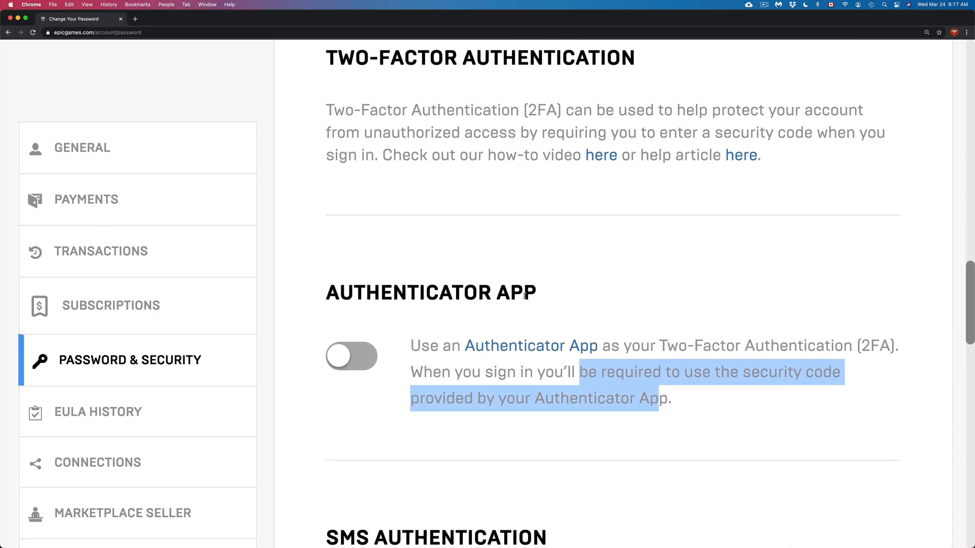
scroll("down", 3)
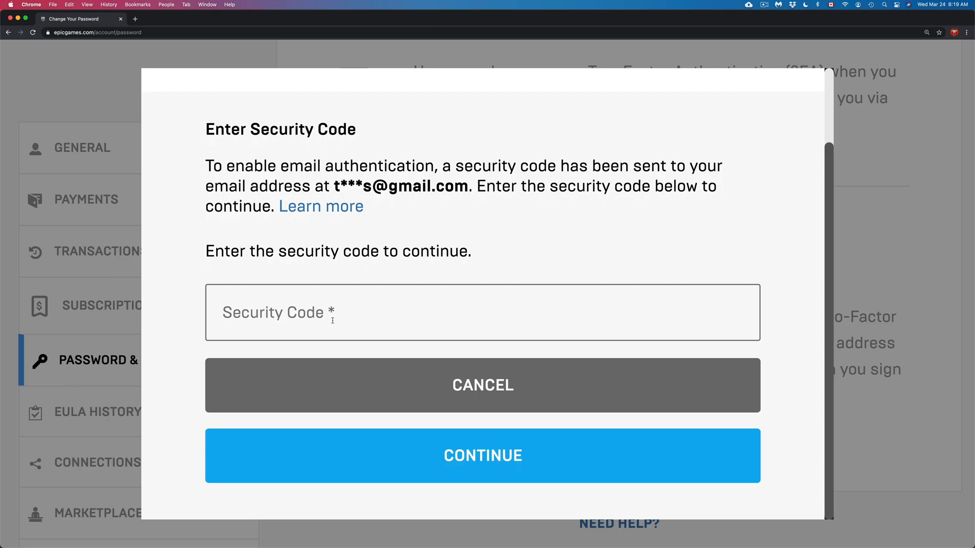
Step: Switch to Gmail to retrieve the emailed Epic Games security code
left_click(261, 19)
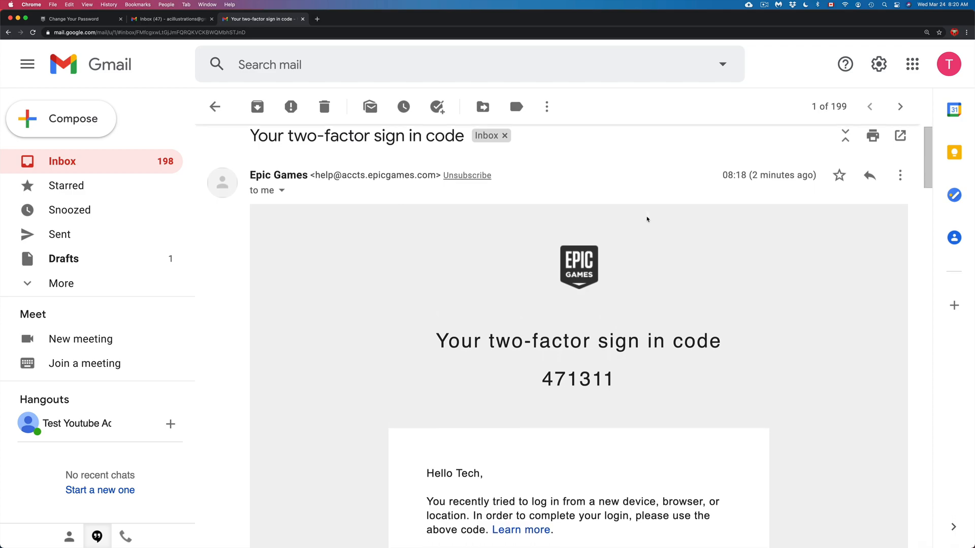
scroll("down", 3)
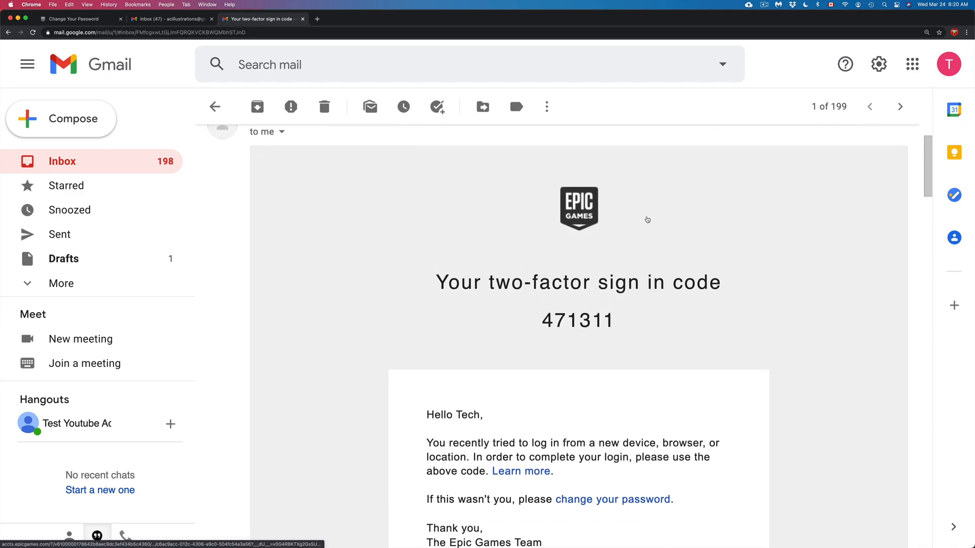
scroll("down", 3)
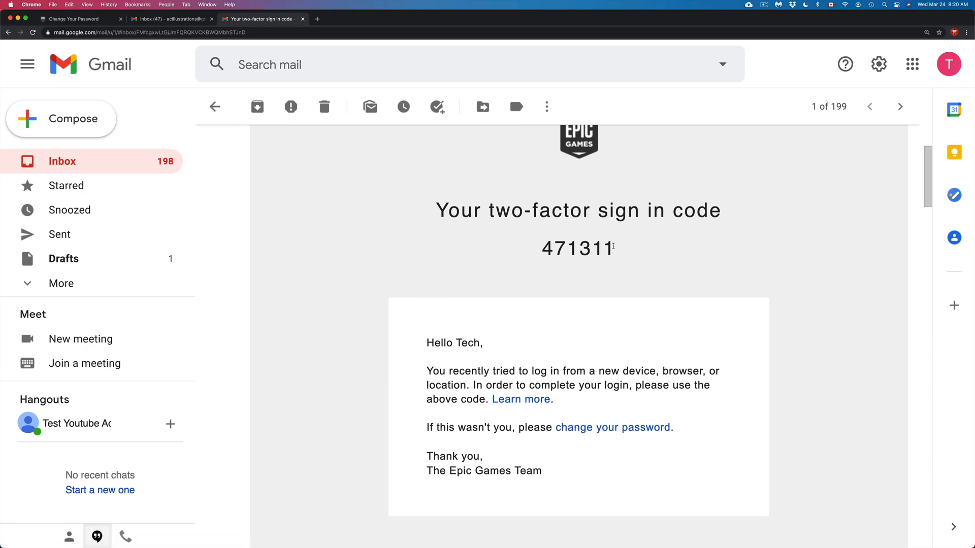
left_click_drag(556, 248, 613, 248)
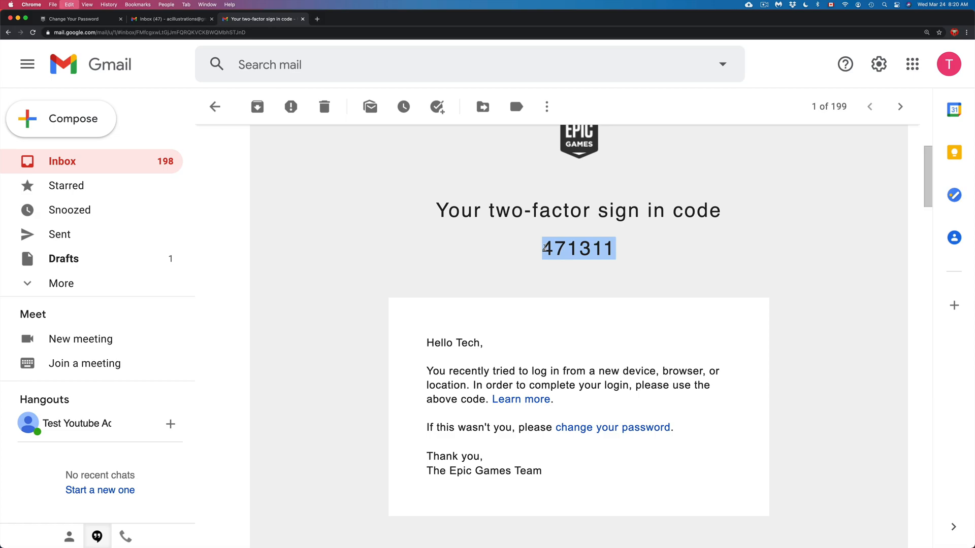
left_click(70, 18)
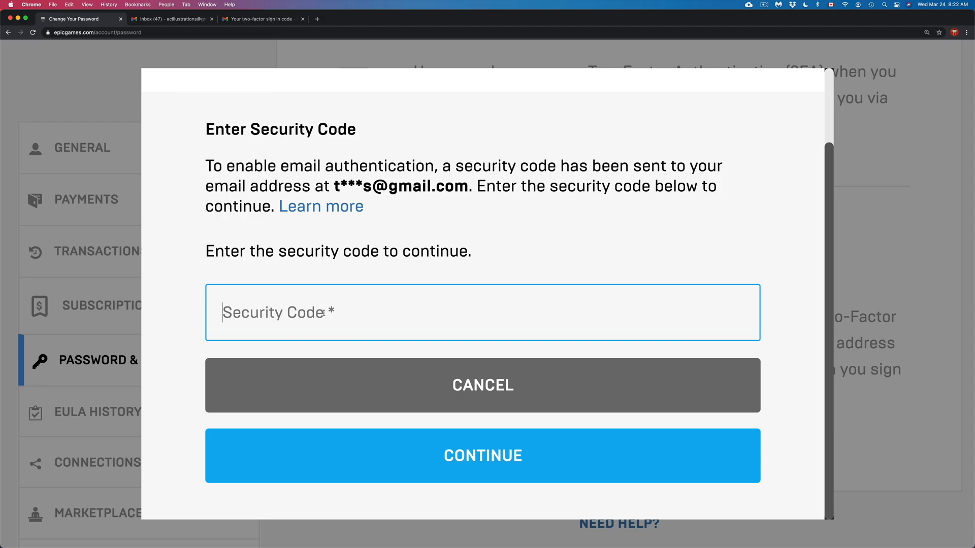
Step: Submit the code to enable Email Authentication and confirm it as the primary two-factor method
left_click(483, 456)
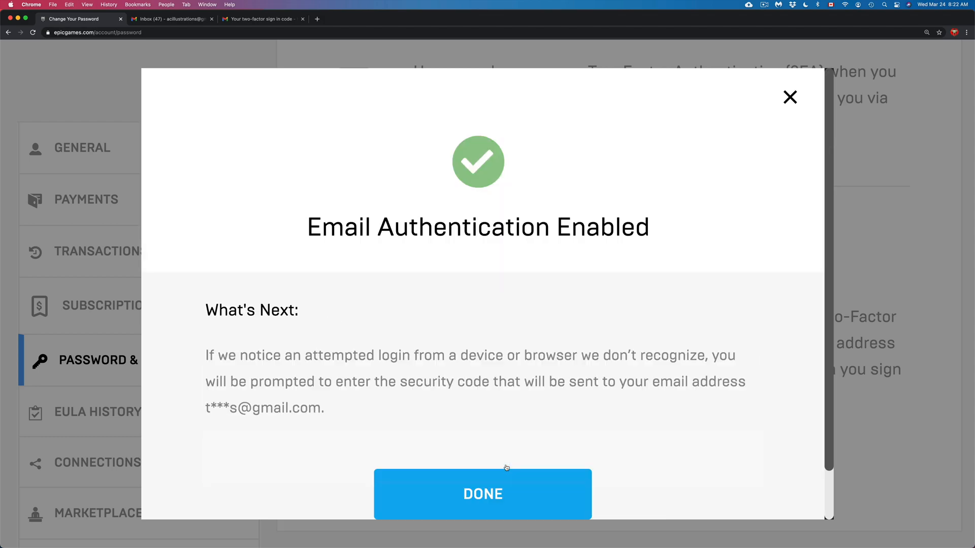
scroll("down", 3)
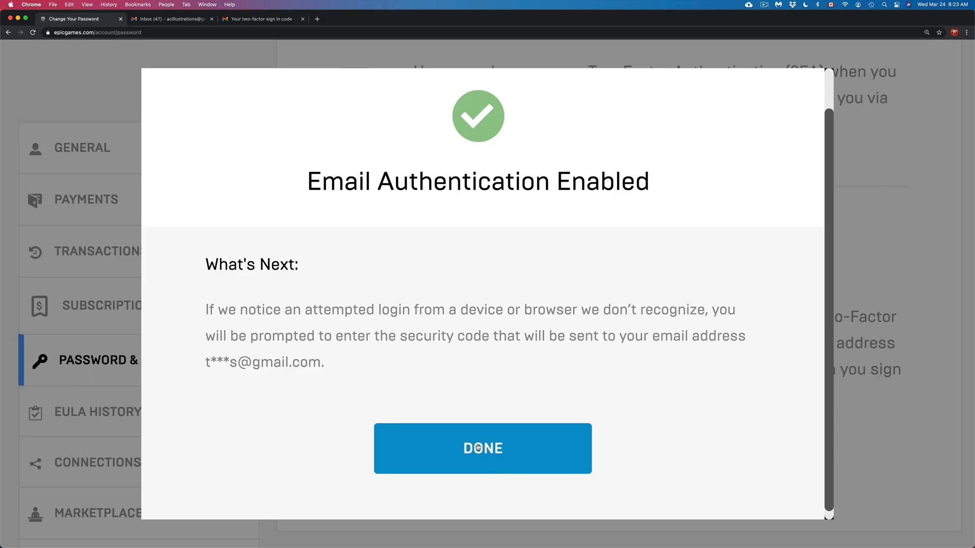
left_click(483, 448)
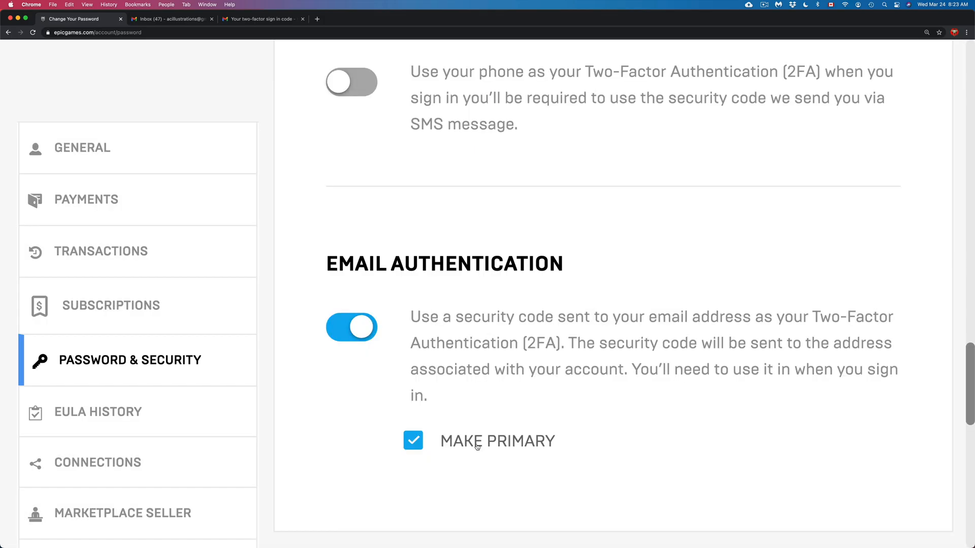